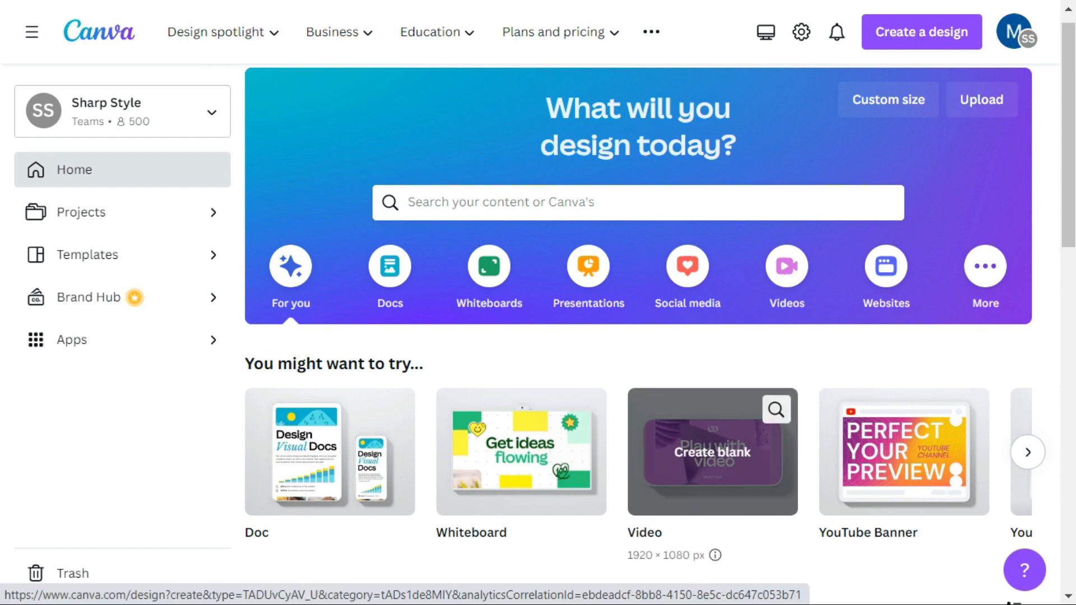
Start a new blank 1920×1080 video design from the Canva home page.
{"action": "left_click", "coordinate": [713, 451]}
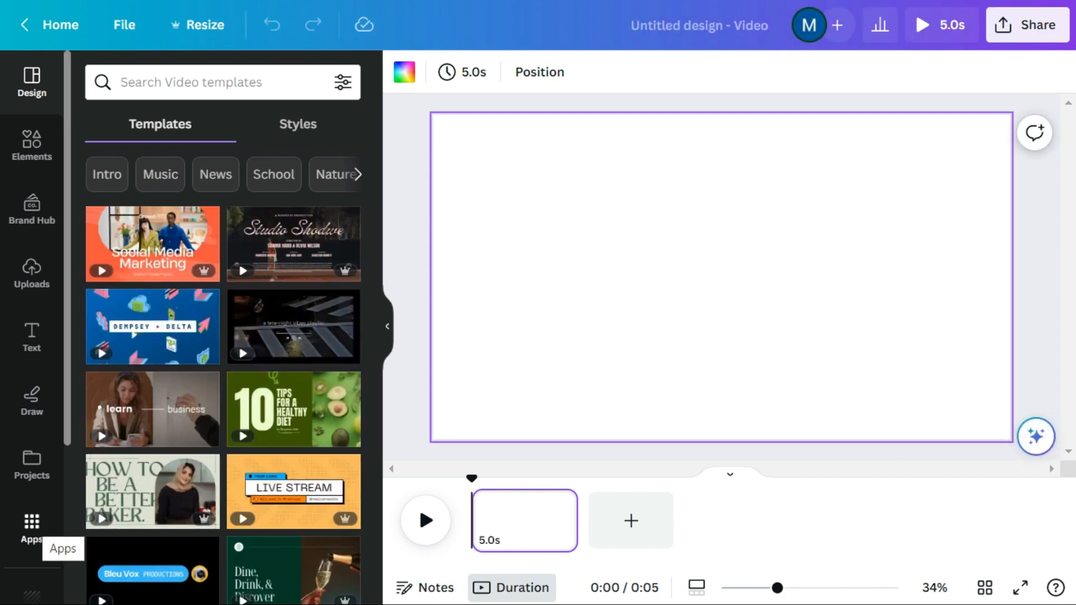
Launch the Text to Image app from the Apps sidebar beside the blank video.
{"action": "left_click", "coordinate": [31, 521]}
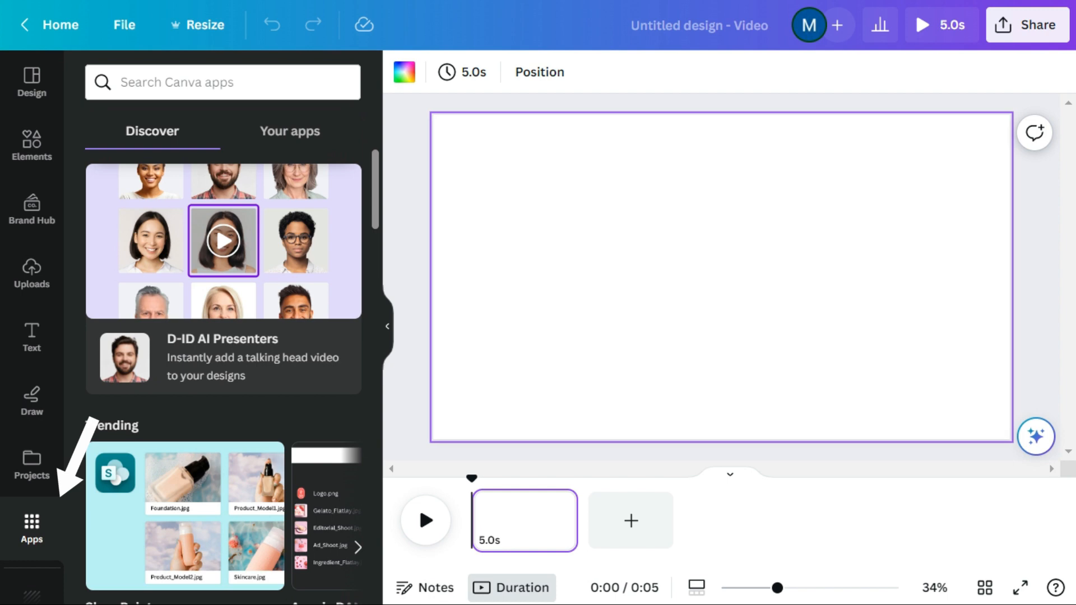
{"action": "scroll", "scroll_direction": "down", "scroll_amount": 3}
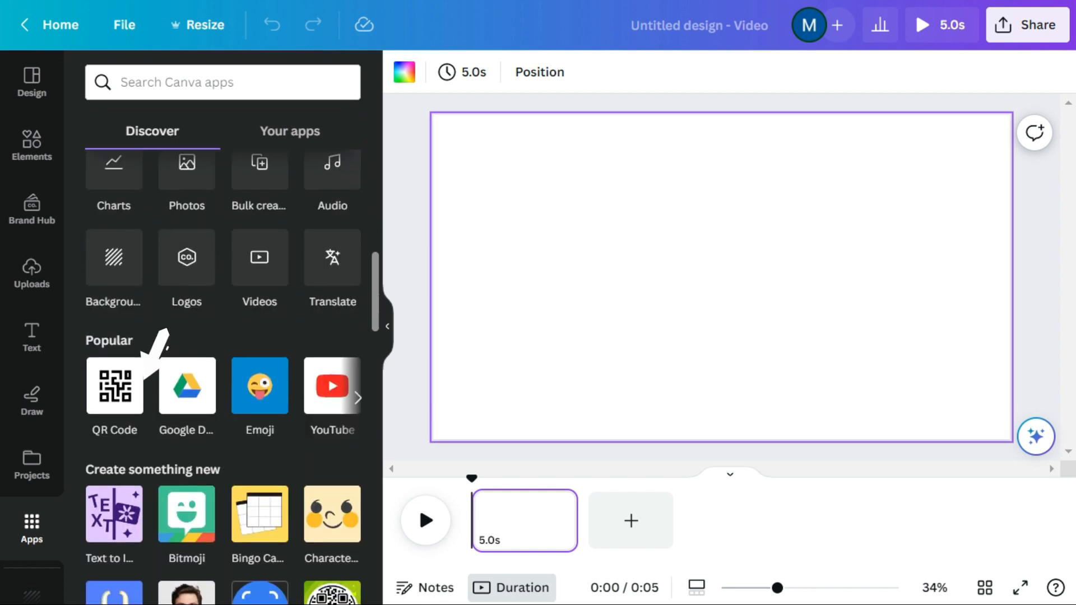
{"action": "scroll", "scroll_direction": "down", "scroll_amount": 3}
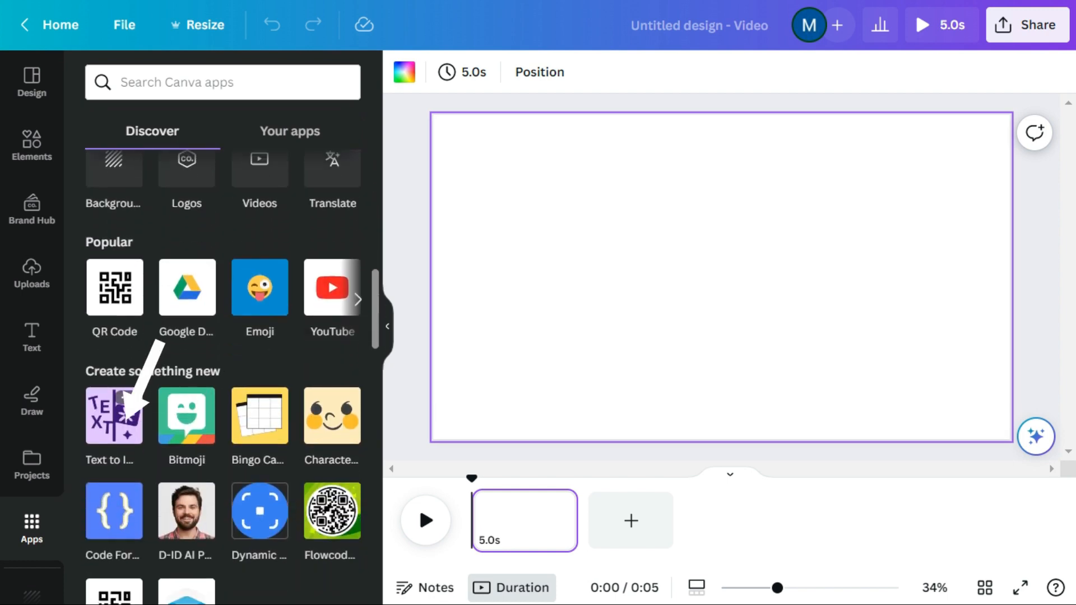
{"action": "left_click", "coordinate": [114, 414]}
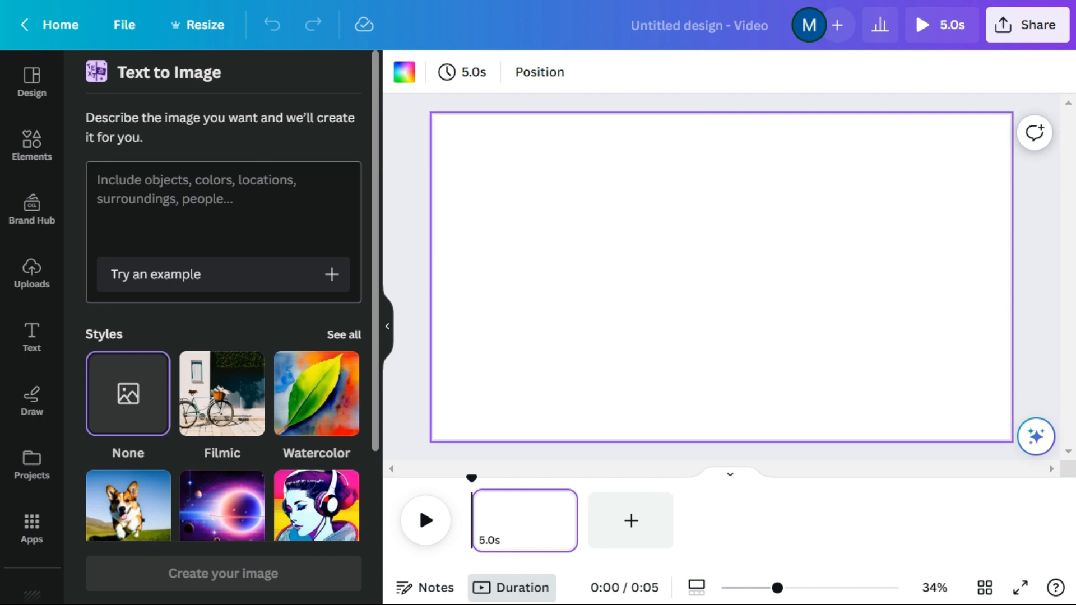
{"action": "scroll", "scroll_direction": "down", "scroll_amount": 3}
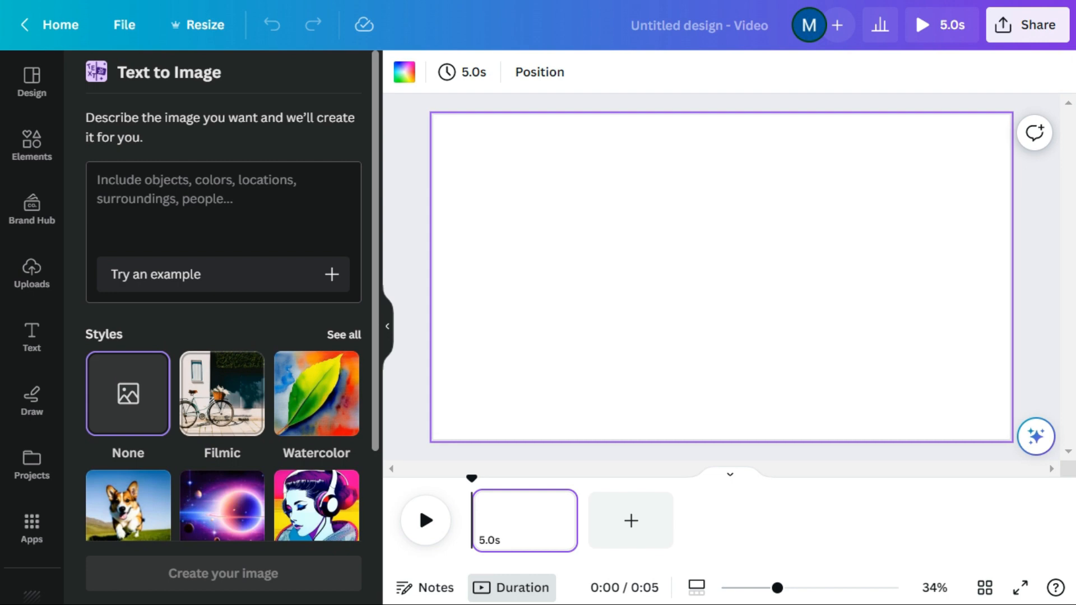
Generate 'Create beautiful village with flowers birds and trees' and place a result on the page.
{"action": "left_click", "coordinate": [222, 208]}
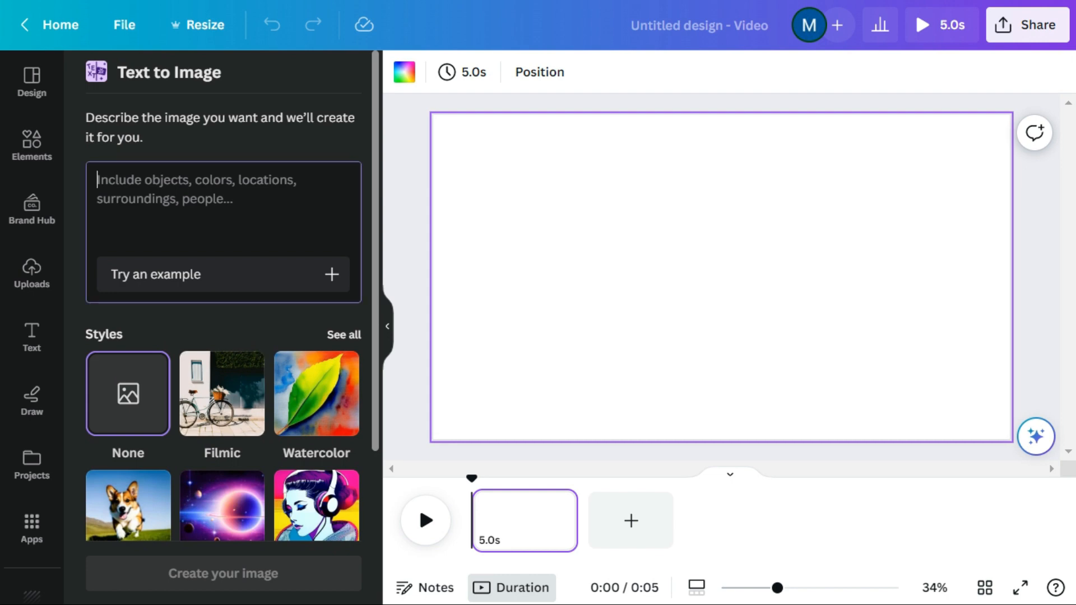
{"action": "type", "text": "Create beautiful village with flowers birds and trees"}
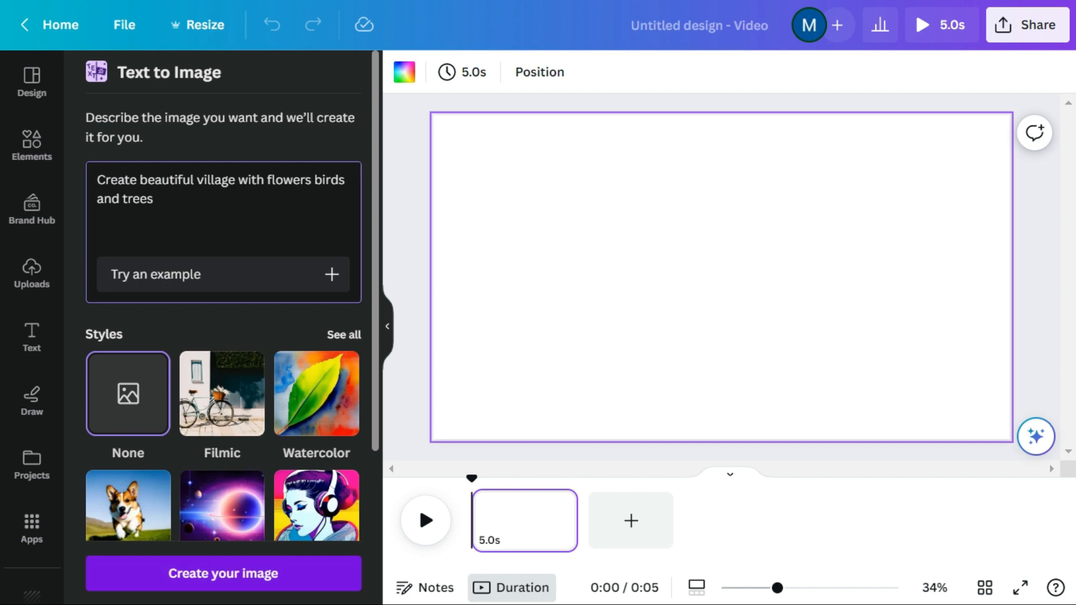
{"action": "left_click", "coordinate": [222, 574]}
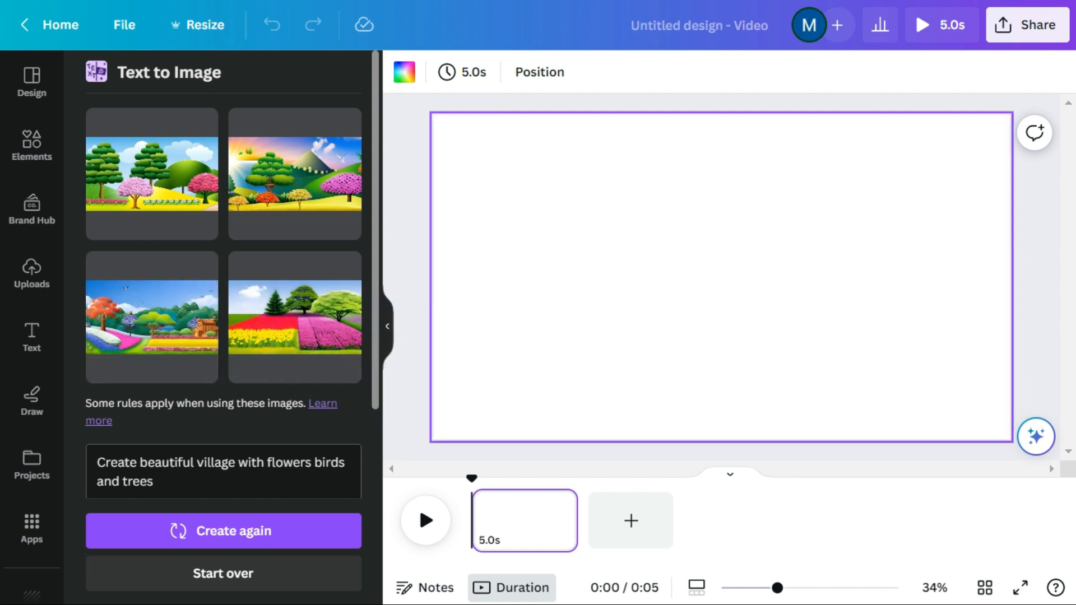
{"action": "left_click", "coordinate": [151, 173]}
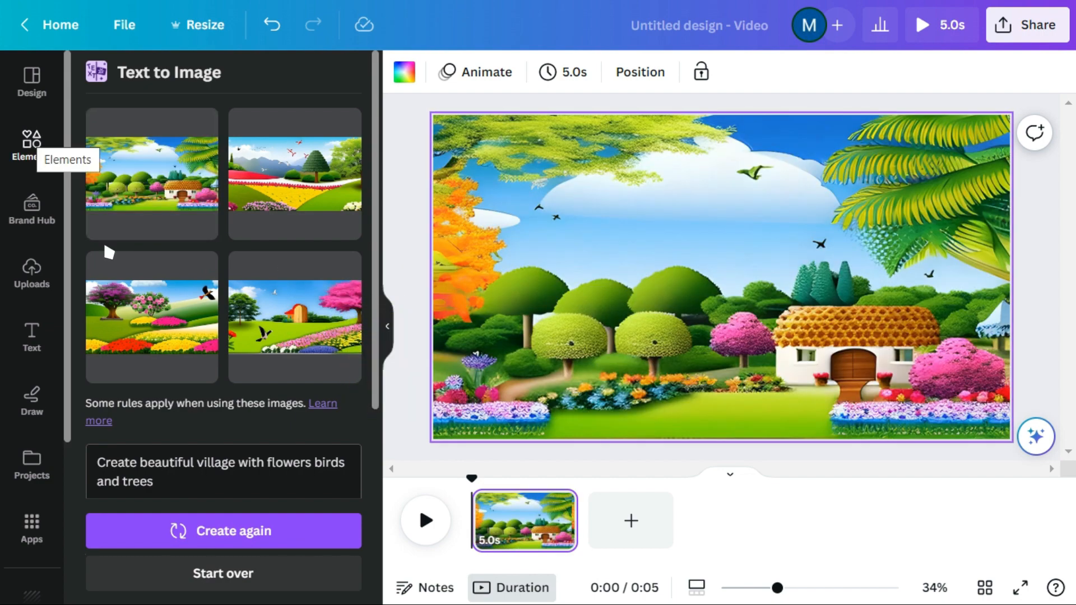
Search Elements for 'Little Boy' and add a small boy graphic among the flowers.
{"action": "left_click", "coordinate": [31, 144]}
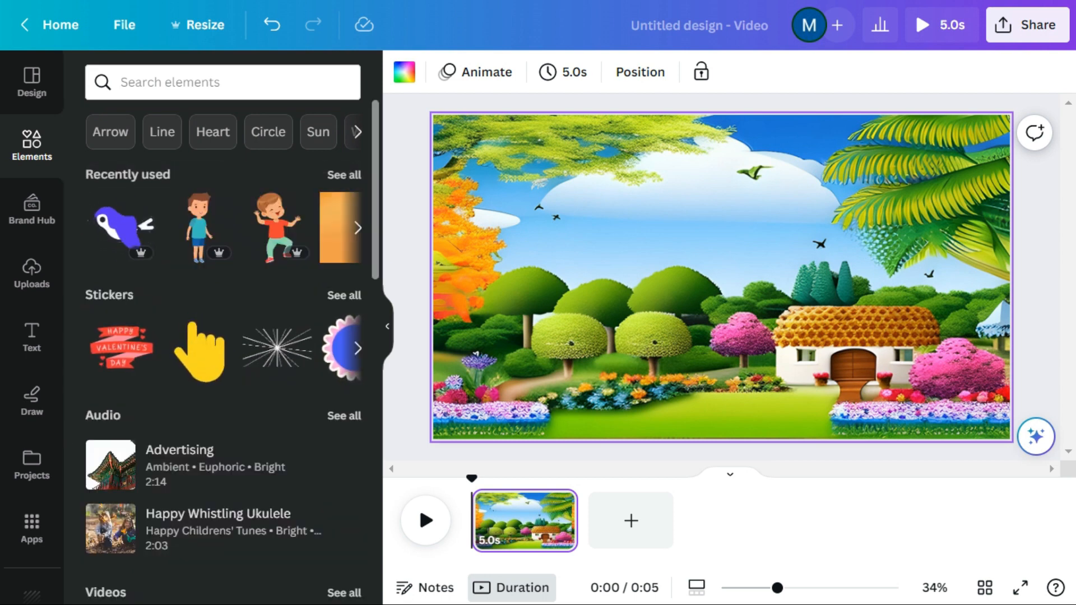
{"action": "left_click", "coordinate": [222, 82]}
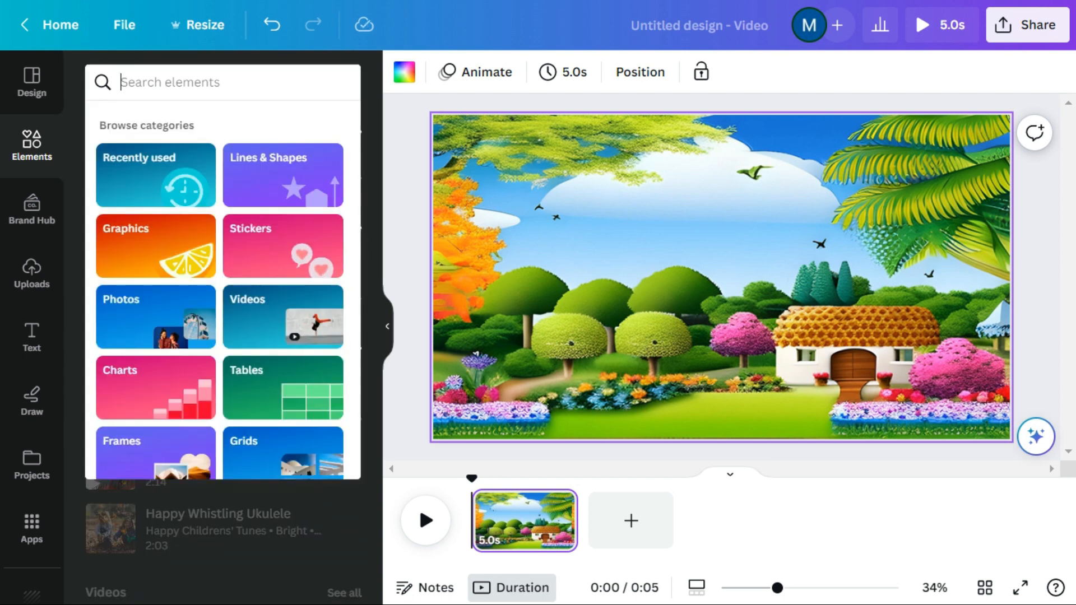
{"action": "type", "text": "Litt"}
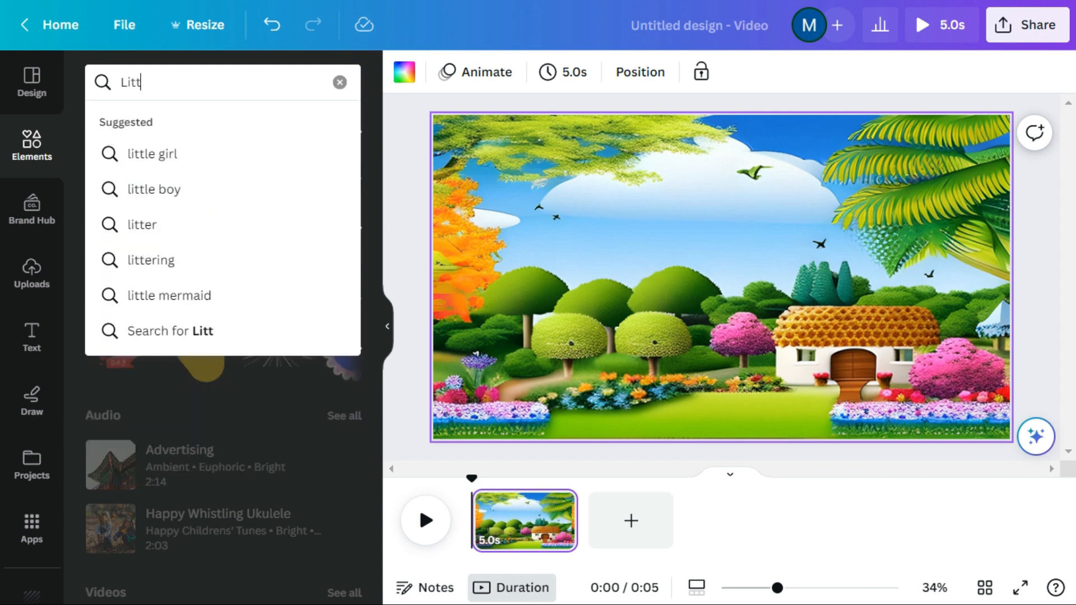
{"action": "type", "text": "Little Boy"}
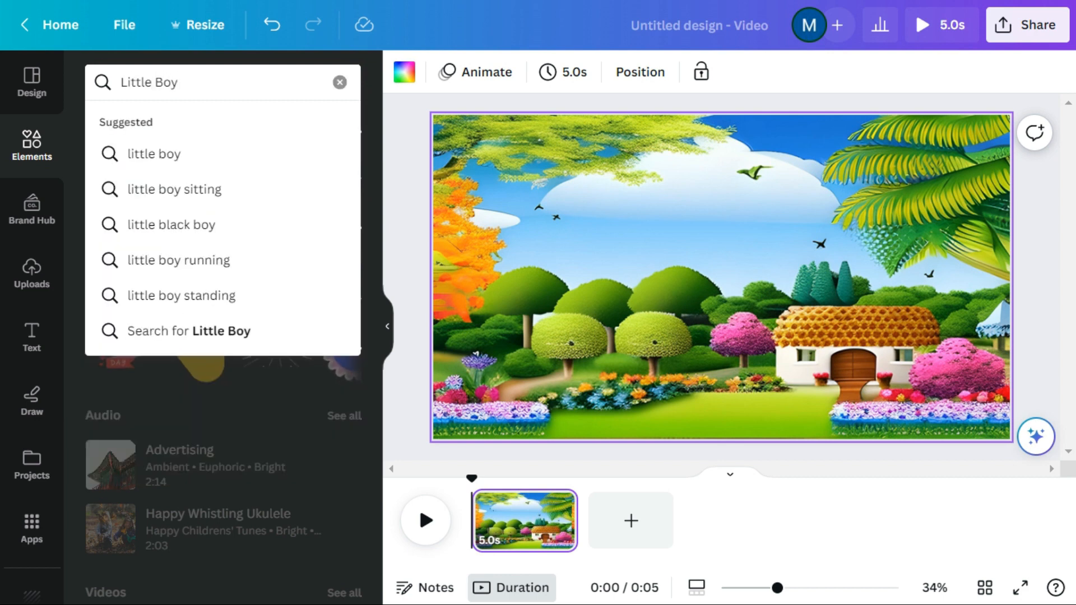
{"action": "key", "text": "Enter"}
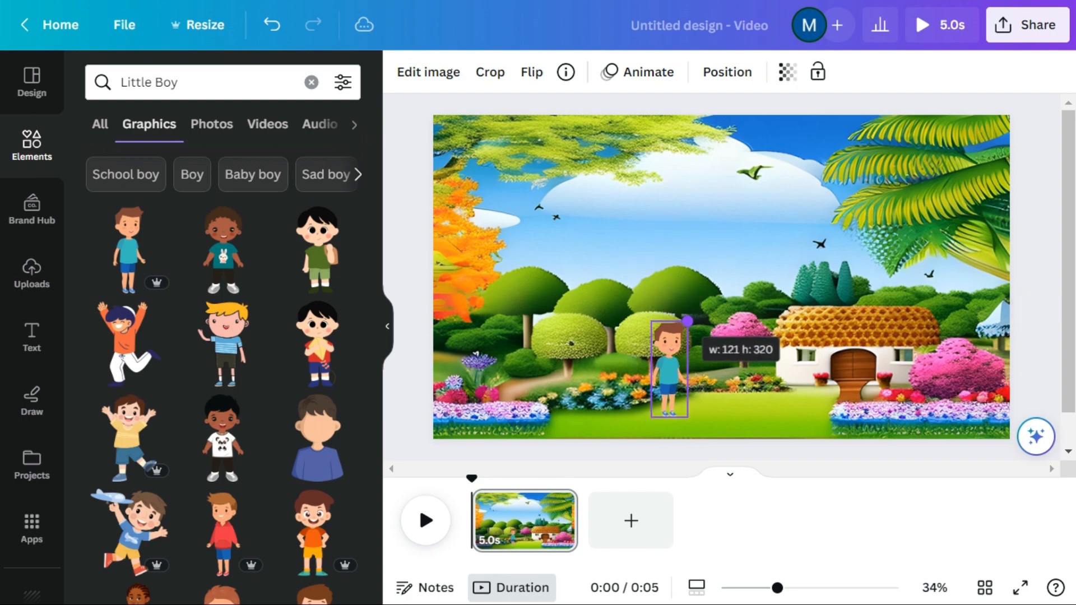
Search Elements for 'Flying Bird' graphics.
{"action": "type", "text": "Fl"}
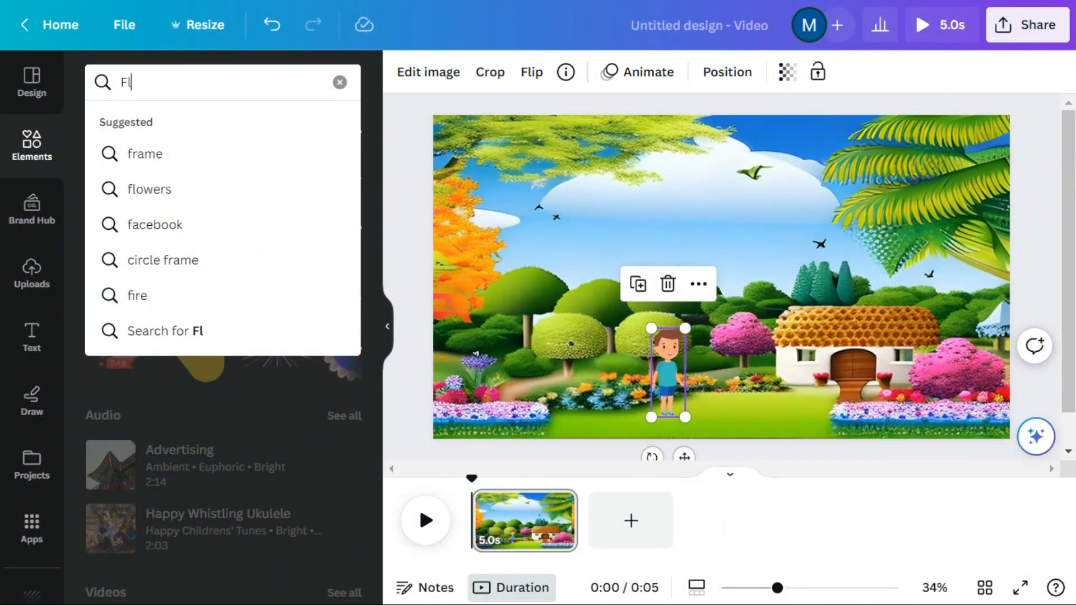
{"action": "type", "text": "Flying Bird"}
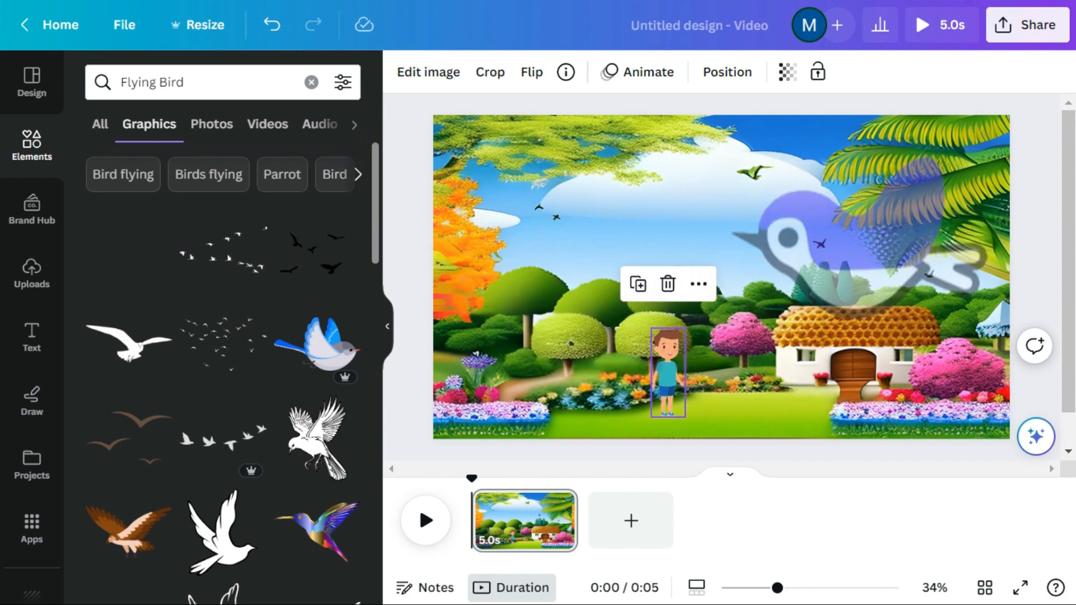
Add the blue flying bird to the upper right, then bring up animation options for the boy.
{"action": "left_click", "coordinate": [123, 262]}
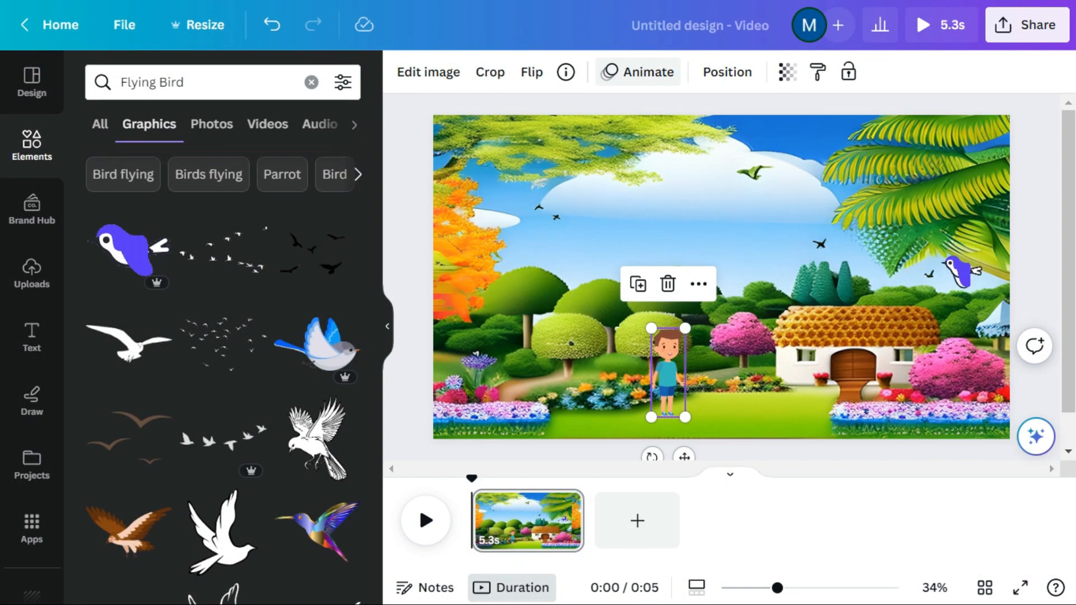
{"action": "left_click", "coordinate": [638, 71]}
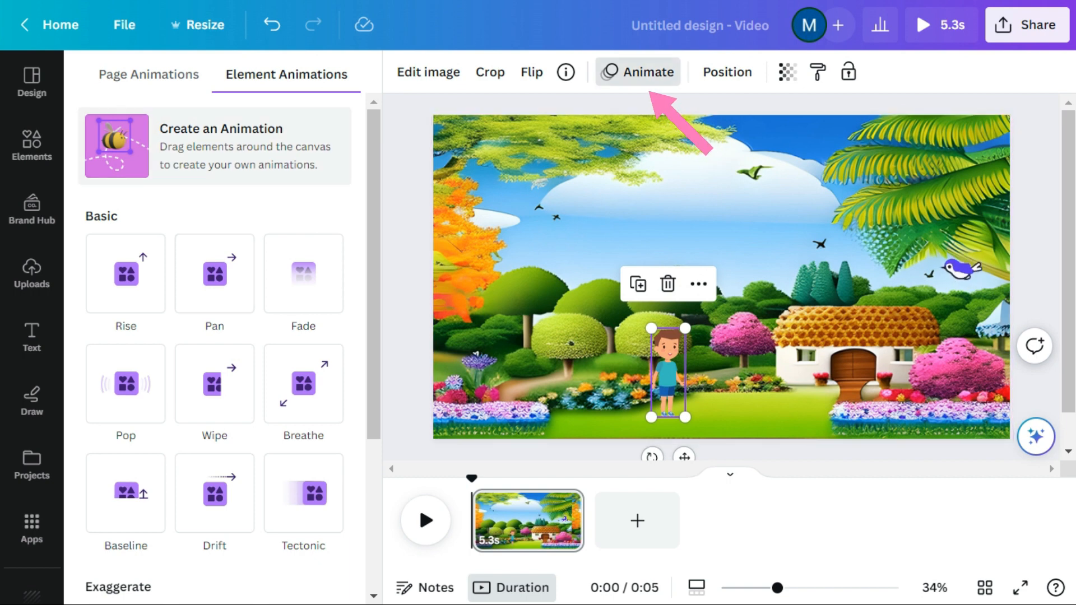
Draw a custom movement path making the boy walk toward the cottage.
{"action": "left_click", "coordinate": [116, 146]}
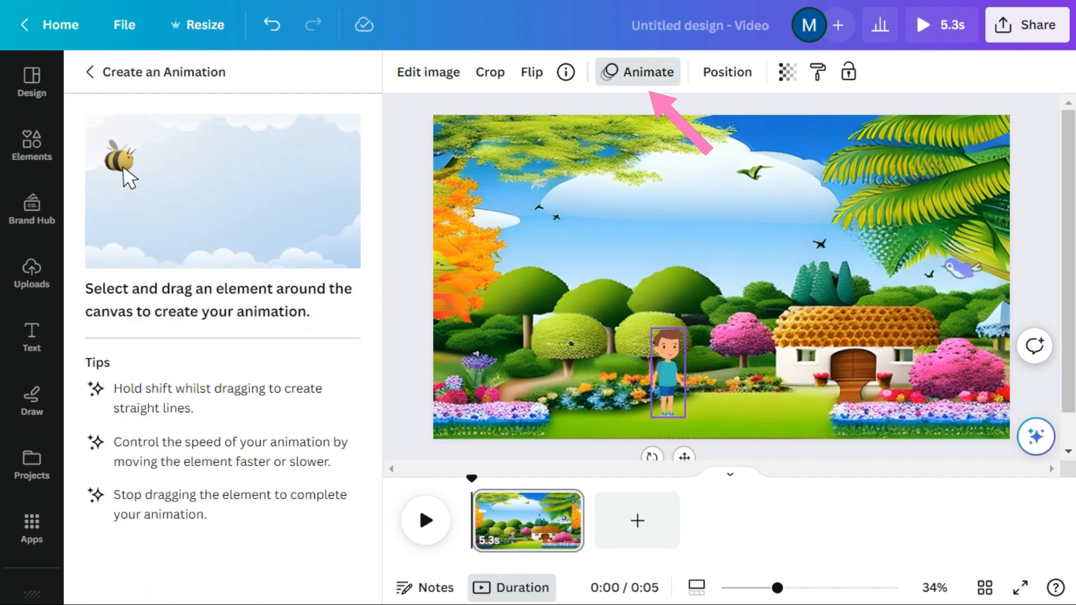
{"action": "left_click_drag", "start_coordinate": [115, 161], "coordinate": [220, 203]}
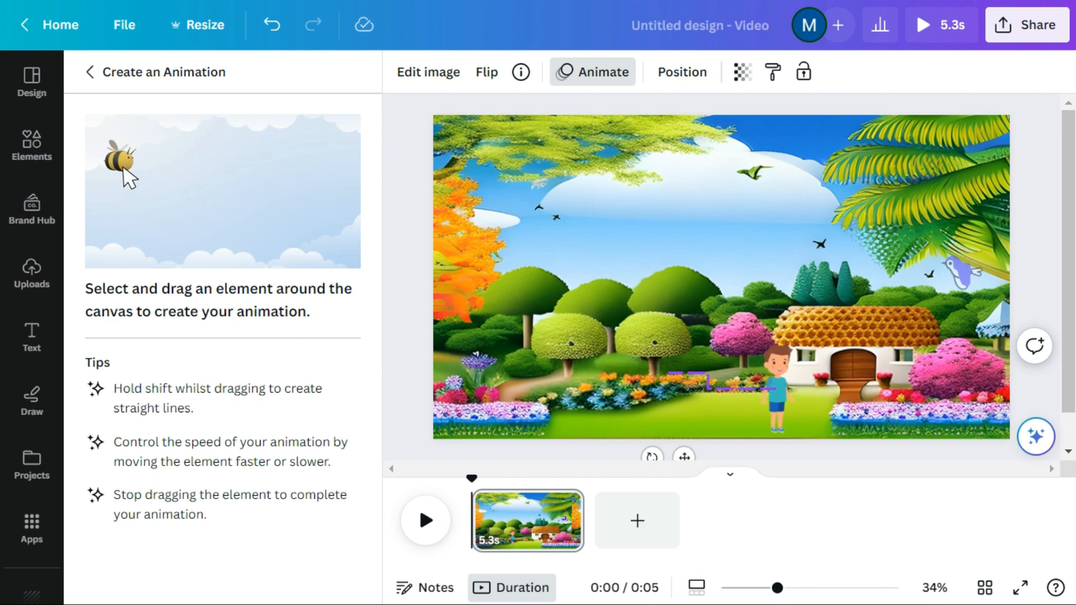
{"action": "left_click_drag", "start_coordinate": [120, 161], "coordinate": [213, 219]}
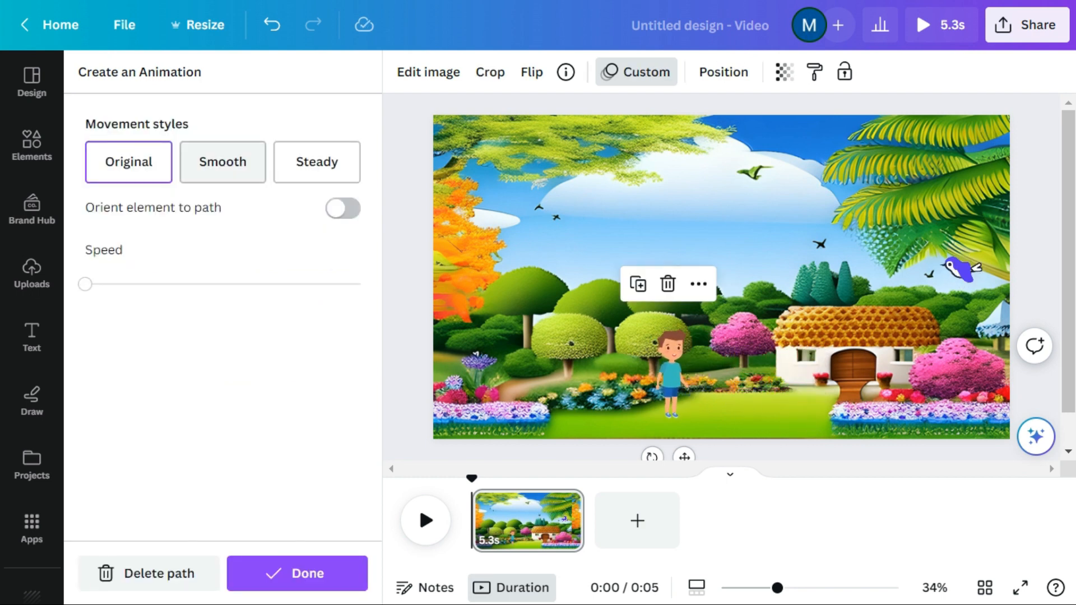
Give the boy's path the Smooth style and a faster speed.
{"action": "left_click", "coordinate": [222, 161]}
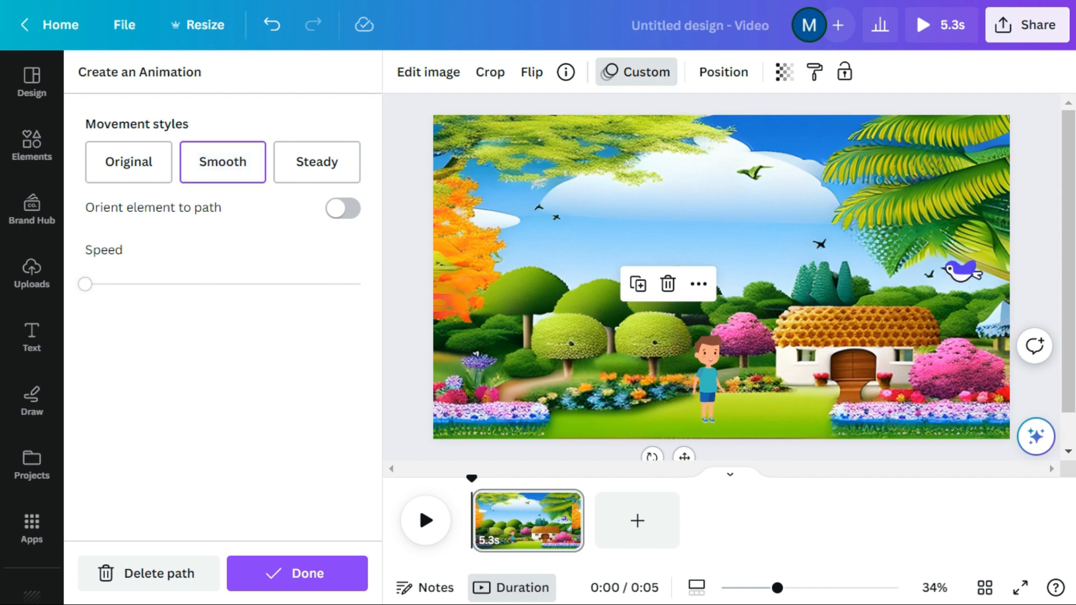
{"action": "left_click_drag", "start_coordinate": [84, 283], "coordinate": [157, 283]}
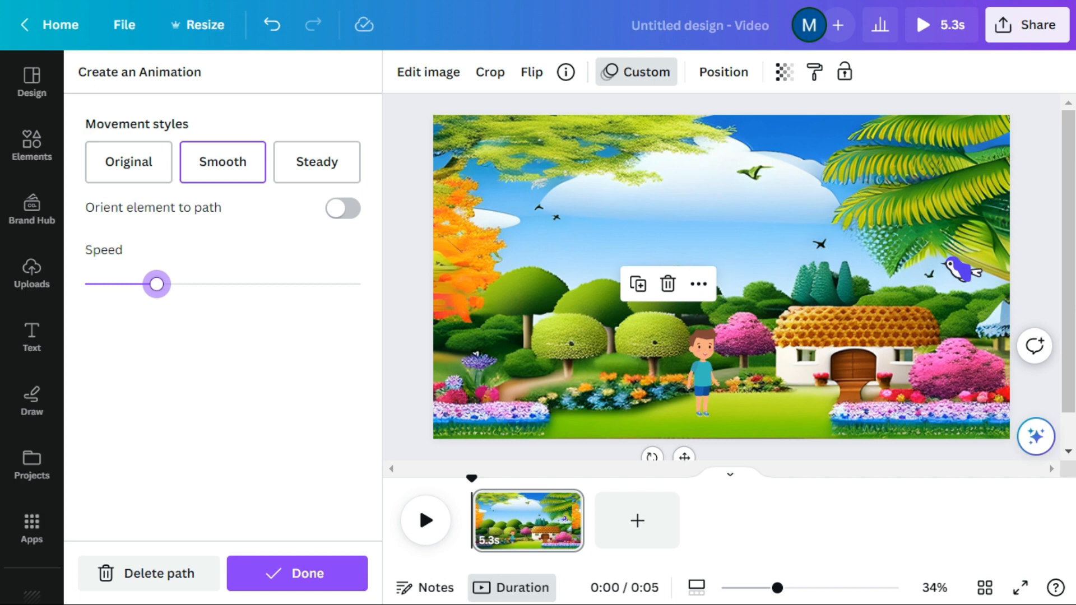
{"action": "left_click_drag", "start_coordinate": [157, 284], "coordinate": [90, 284]}
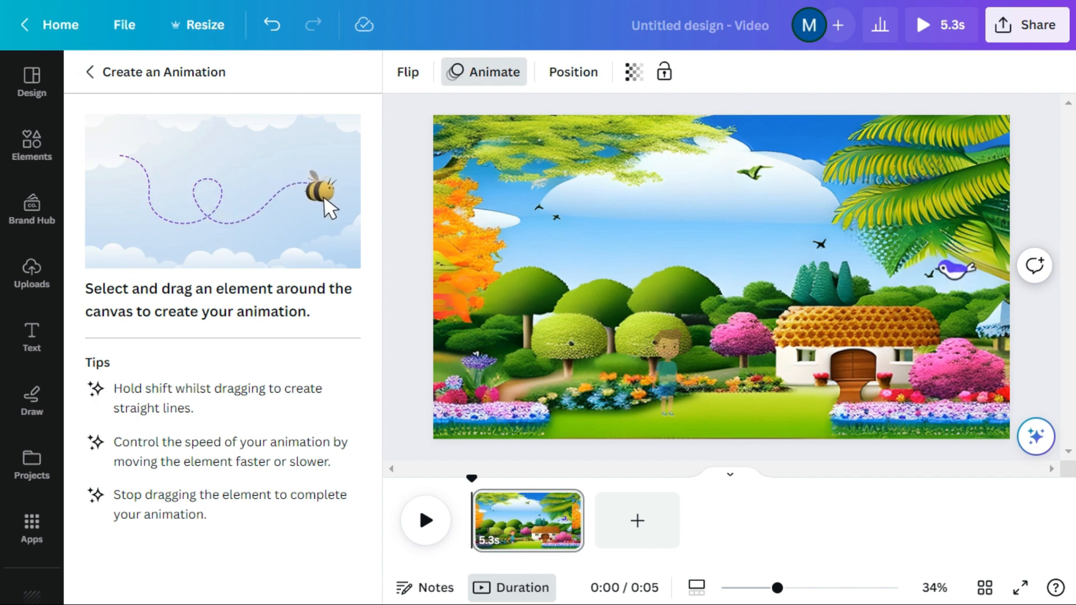
Trace the bird's flight path leftward across the sky and go to the audio library.
{"action": "left_click_drag", "start_coordinate": [933, 268], "coordinate": [796, 265]}
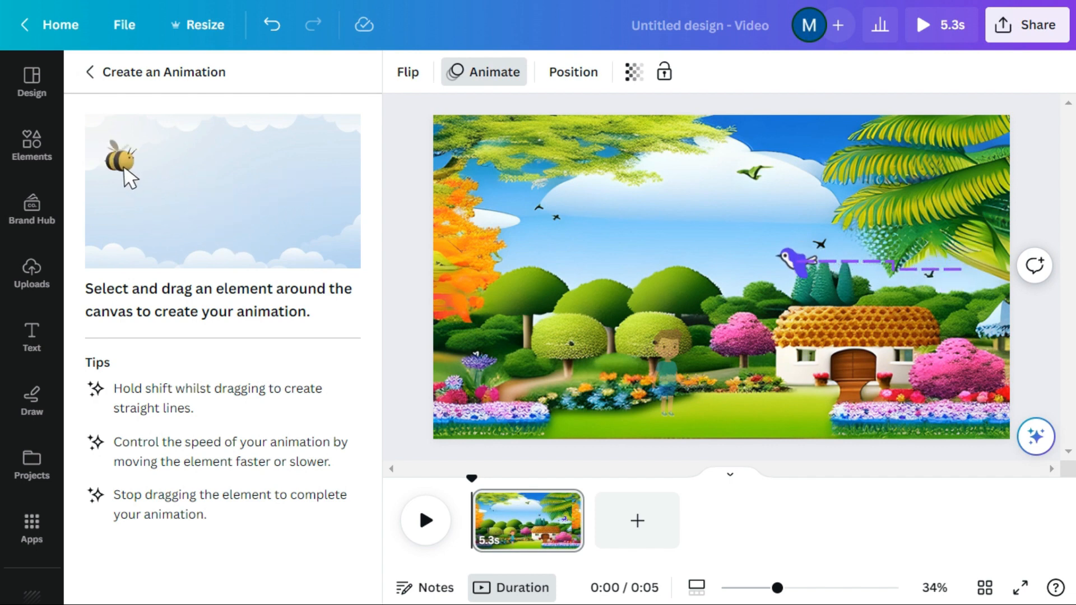
{"action": "left_click_drag", "start_coordinate": [796, 261], "coordinate": [621, 265]}
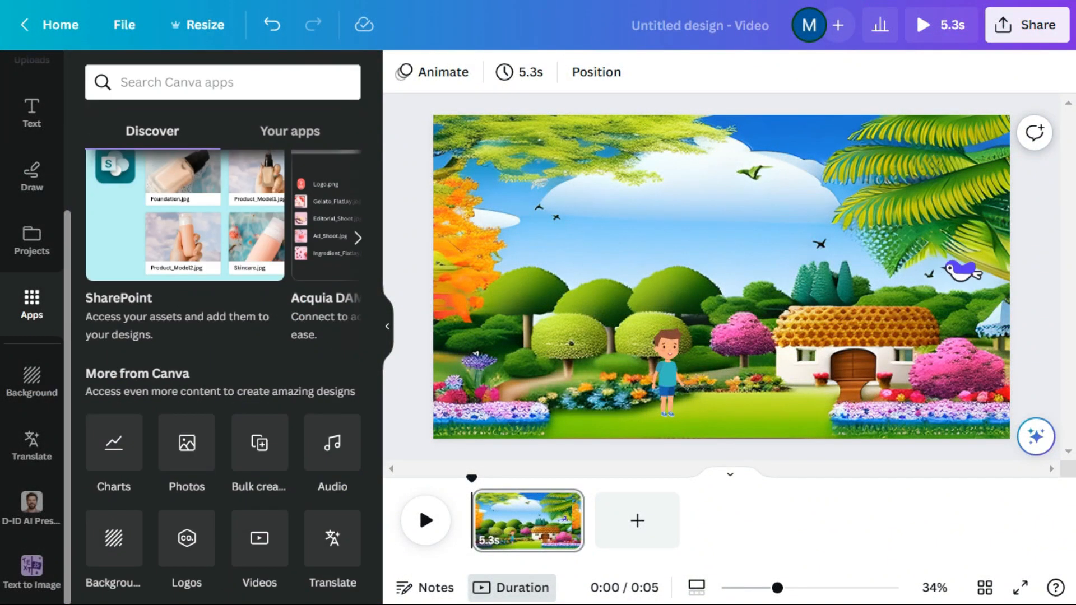
{"action": "left_click", "coordinate": [32, 382]}
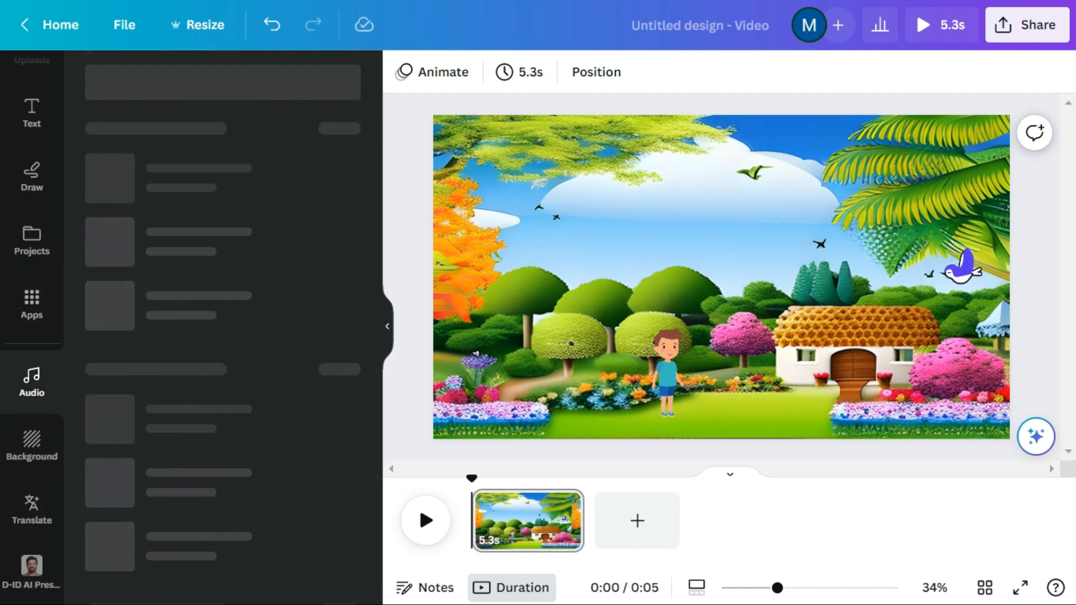
Search the audio library for birds chirping sounds.
{"action": "left_click", "coordinate": [32, 383]}
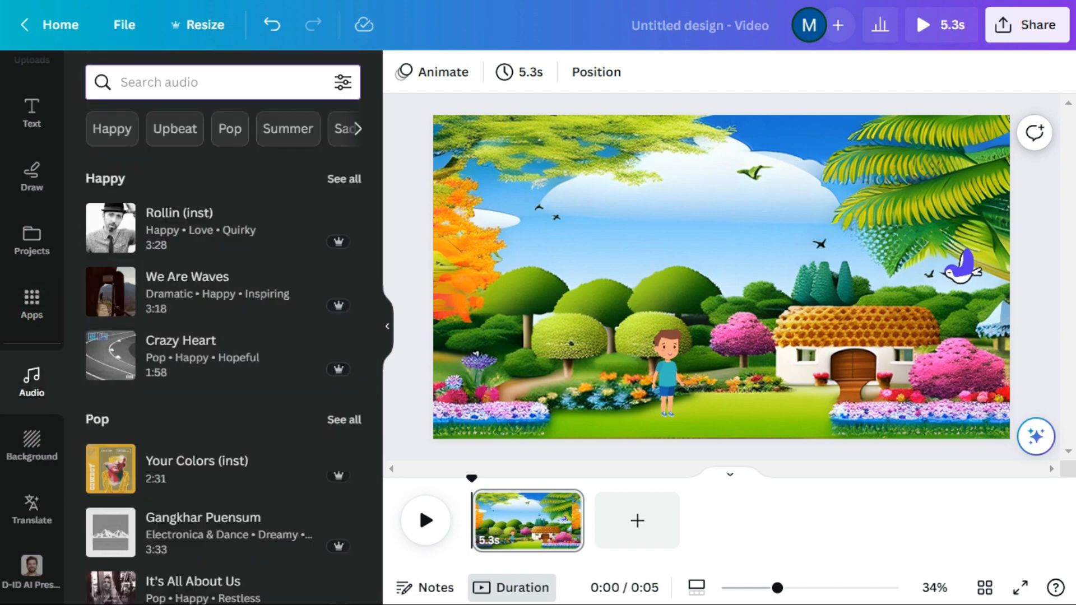
{"action": "type", "text": "Bir"}
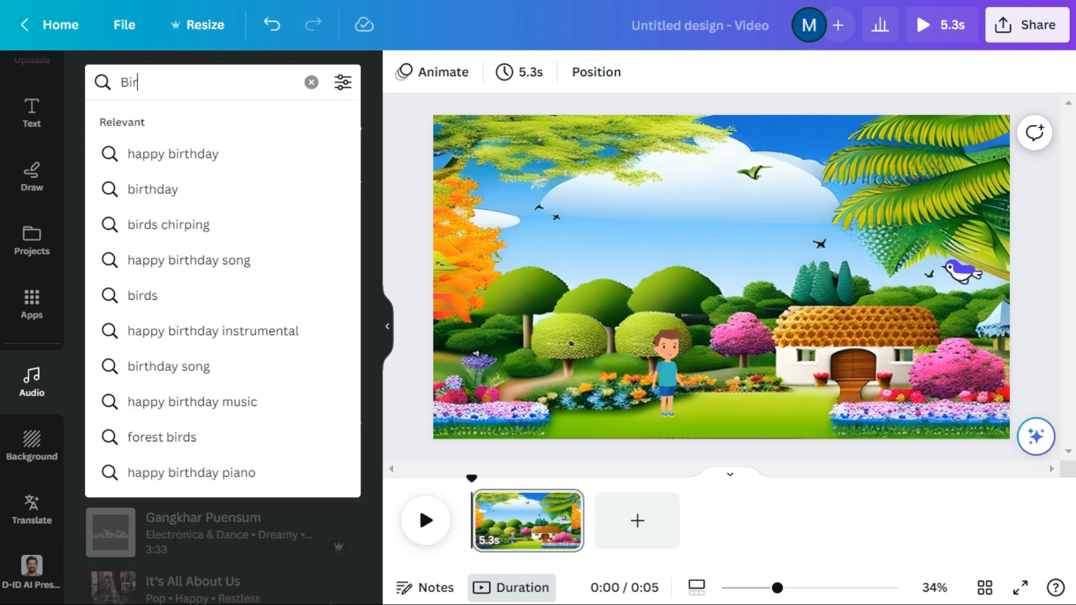
{"action": "left_click", "coordinate": [168, 224]}
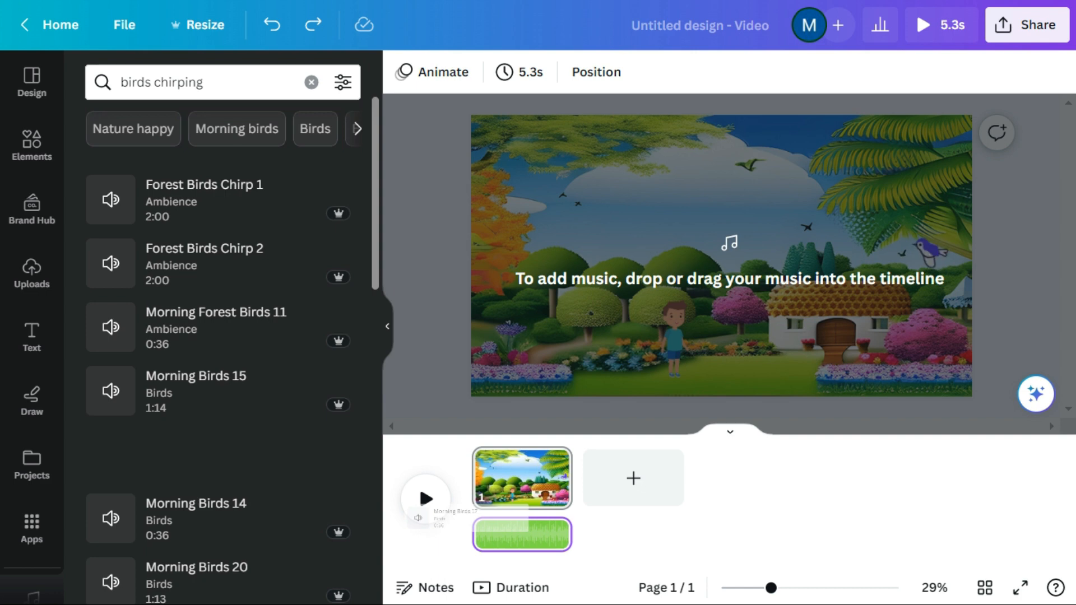
Add the Morning Birds 17 track to the timeline and start a preview.
{"action": "left_click", "coordinate": [522, 534]}
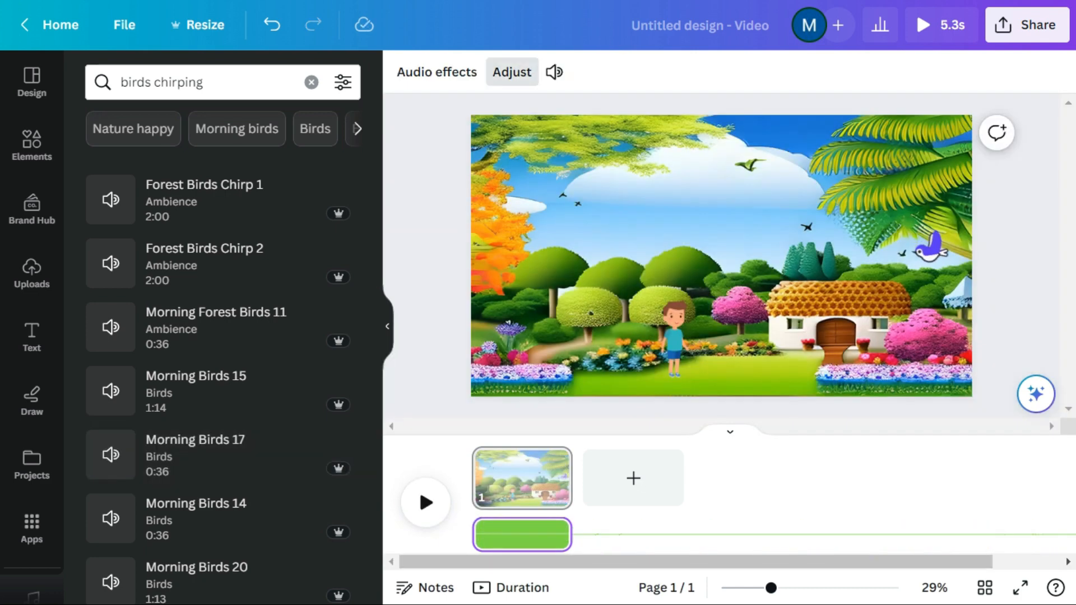
{"action": "left_click", "coordinate": [719, 265]}
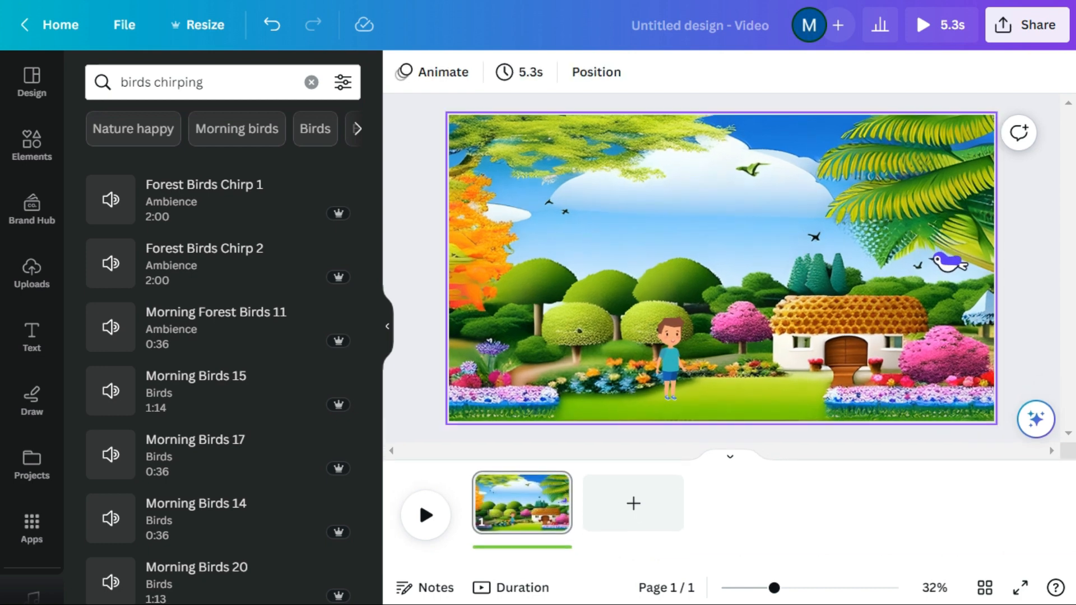
{"action": "left_click", "coordinate": [426, 514]}
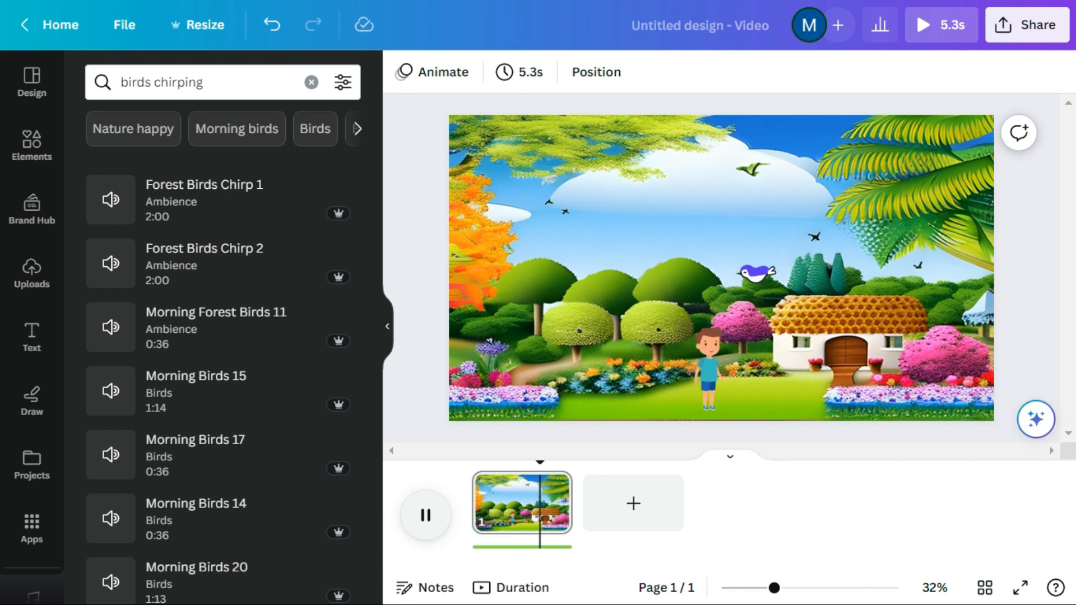
Stop the preview and bring up the sharing options.
{"action": "left_click", "coordinate": [426, 516]}
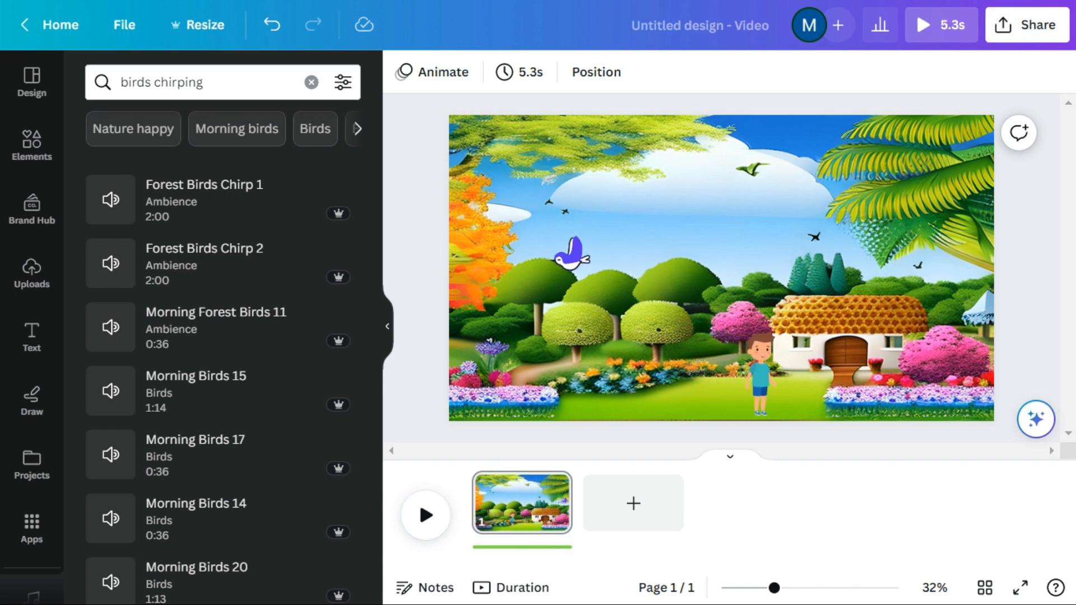
{"action": "left_click", "coordinate": [1026, 25]}
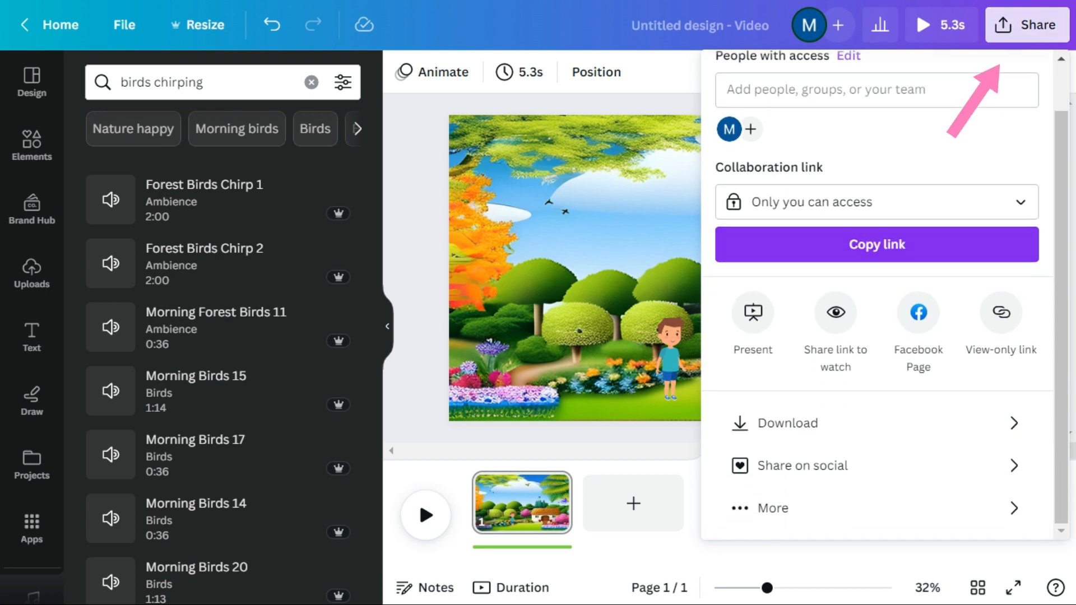
Download the design as a 1080p MP4 video with download settings saved.
{"action": "left_click", "coordinate": [785, 423]}
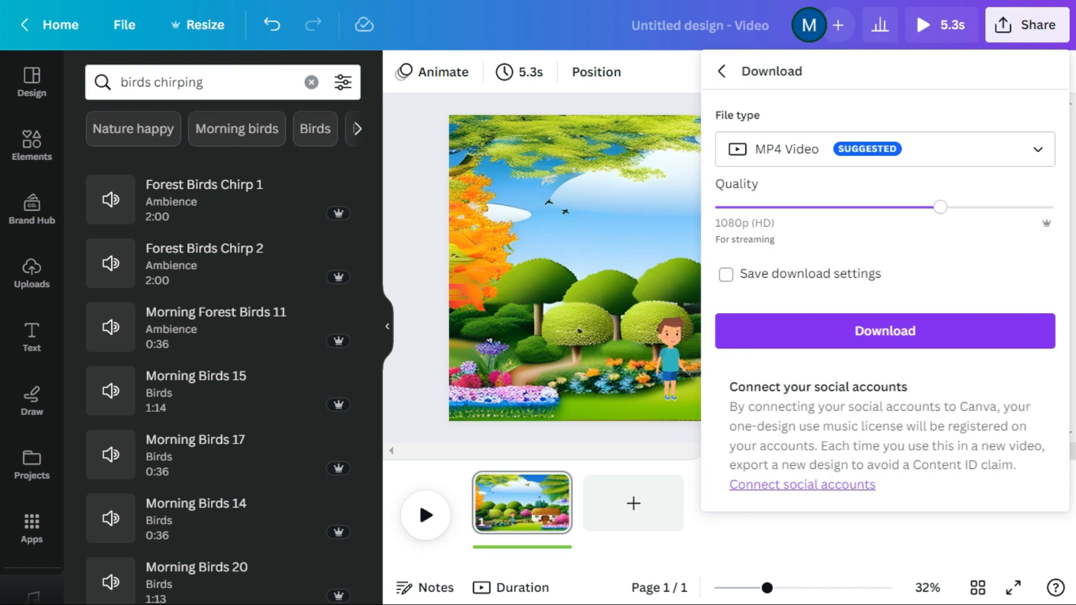
{"action": "left_click", "coordinate": [885, 331]}
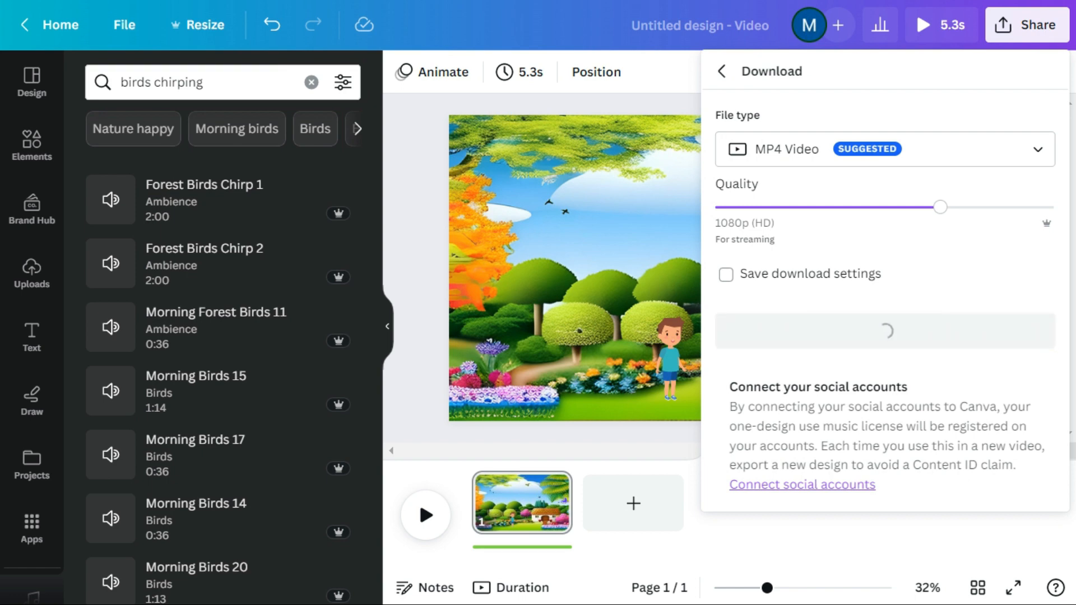
{"action": "left_click", "coordinate": [726, 273]}
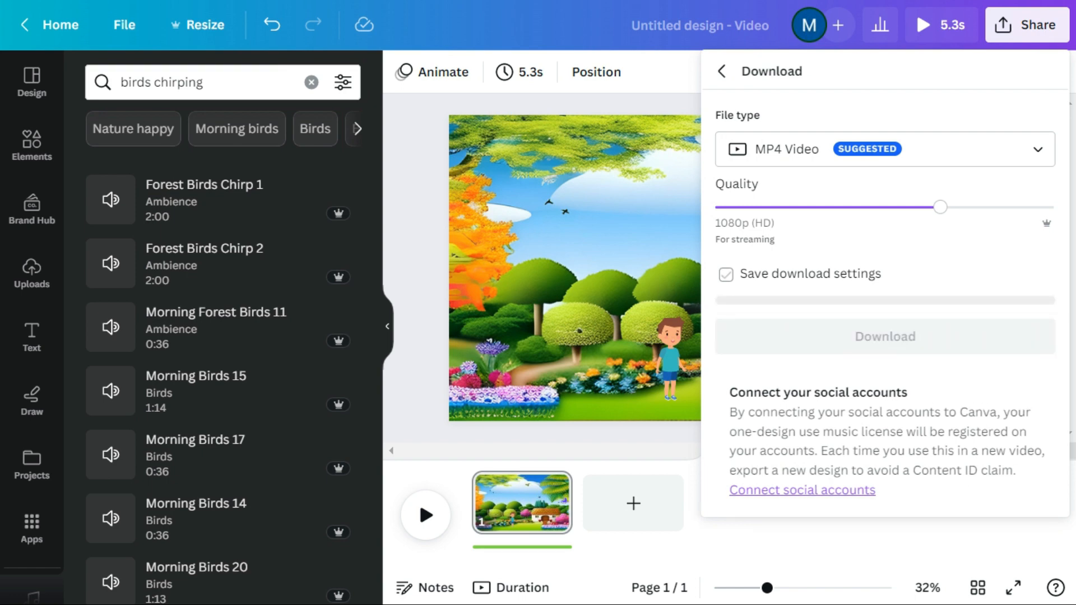
{"action": "left_click", "coordinate": [885, 336]}
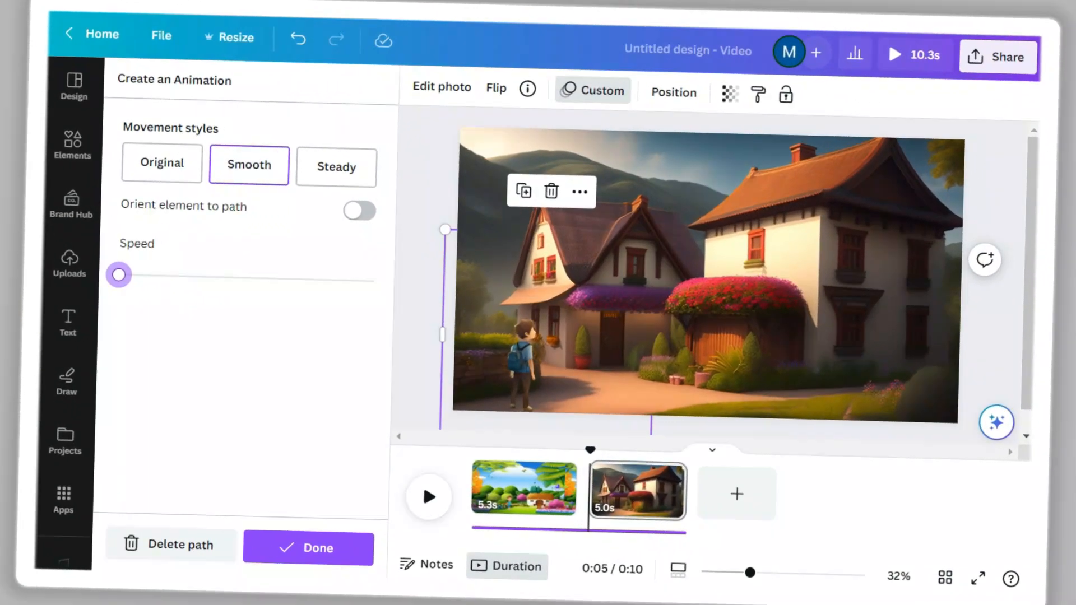
Finish the boy's smooth animation path and preview the second scene playing.
{"action": "left_click", "coordinate": [69, 263]}
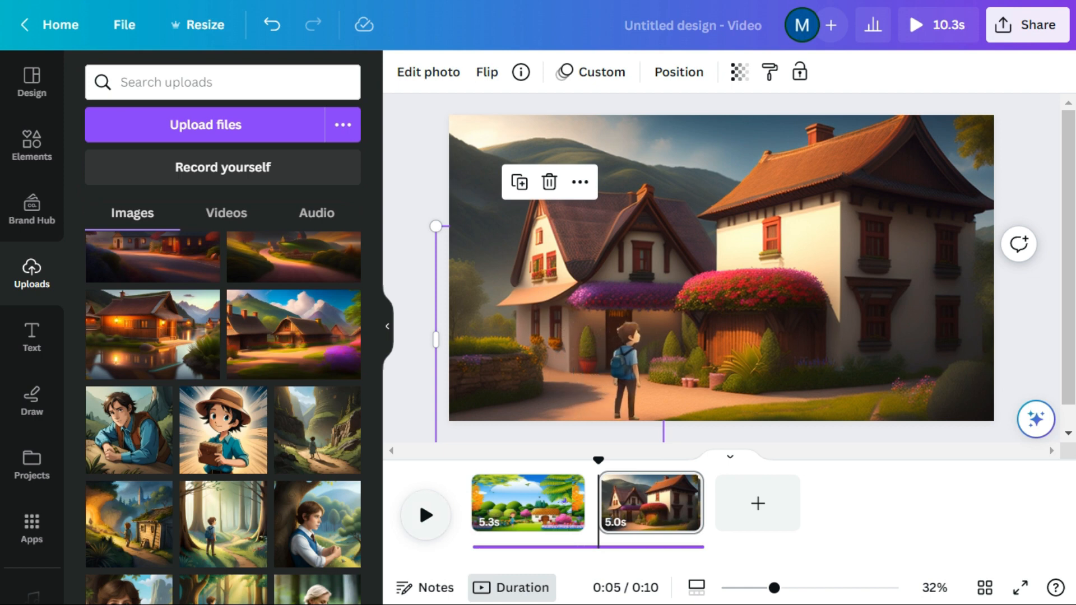
{"action": "left_click", "coordinate": [426, 516]}
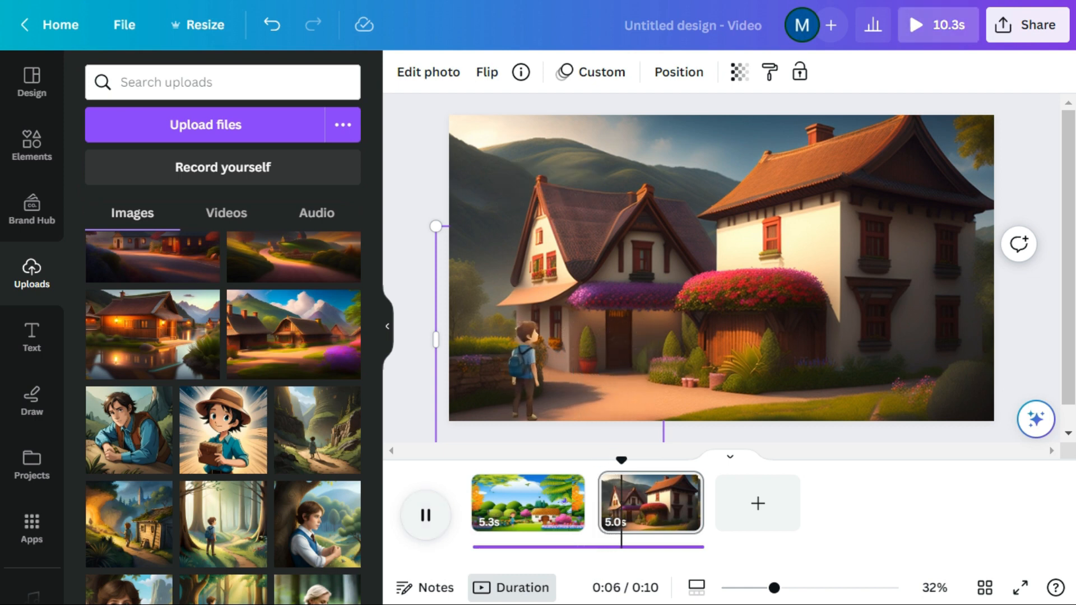